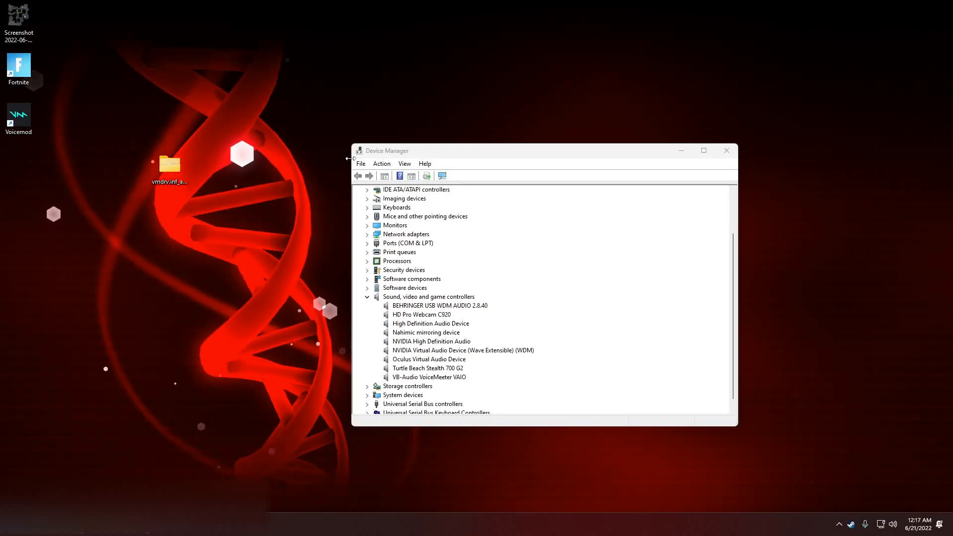
mouse_move(119, 154)
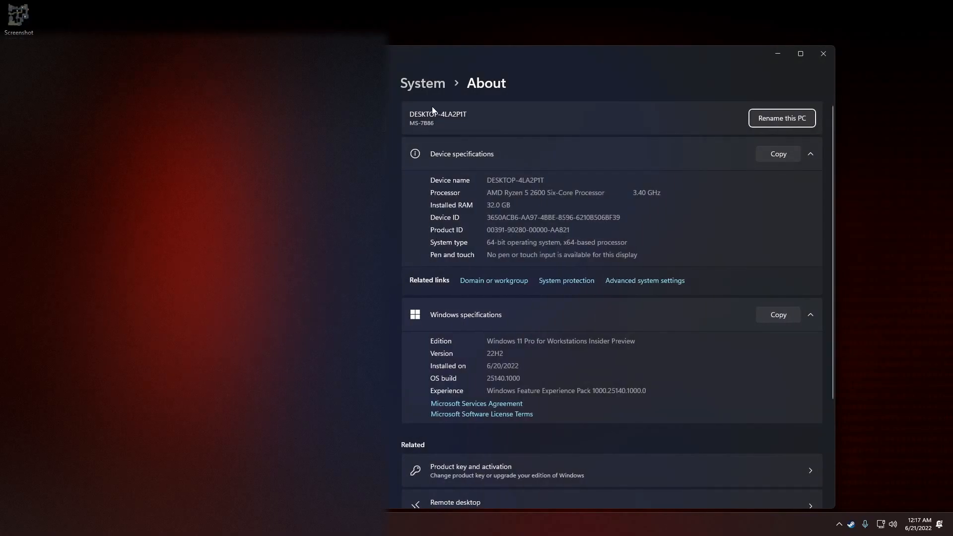
Read the Windows 11 edition and OS build 25140.1000 under Windows specifications, then return to Device Manager
left_click(422, 84)
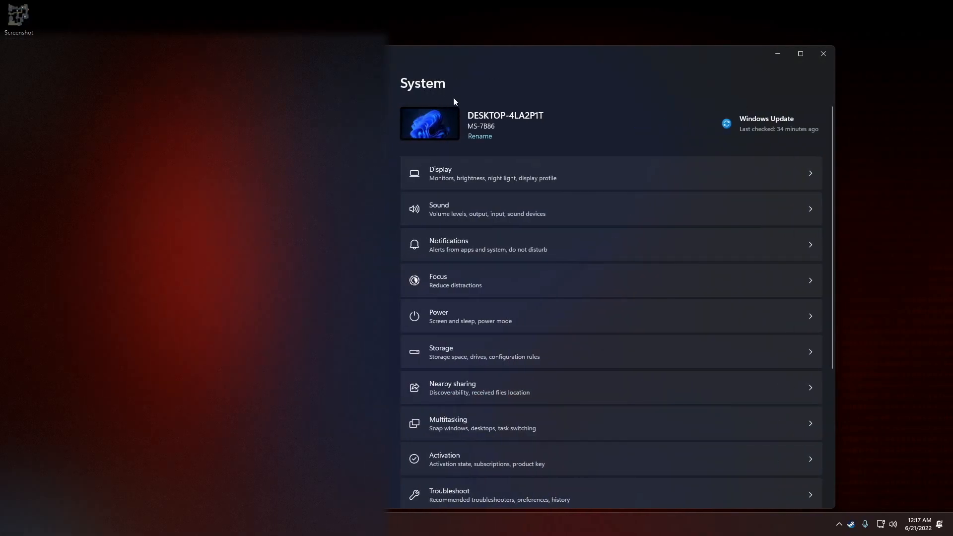
left_click(504, 122)
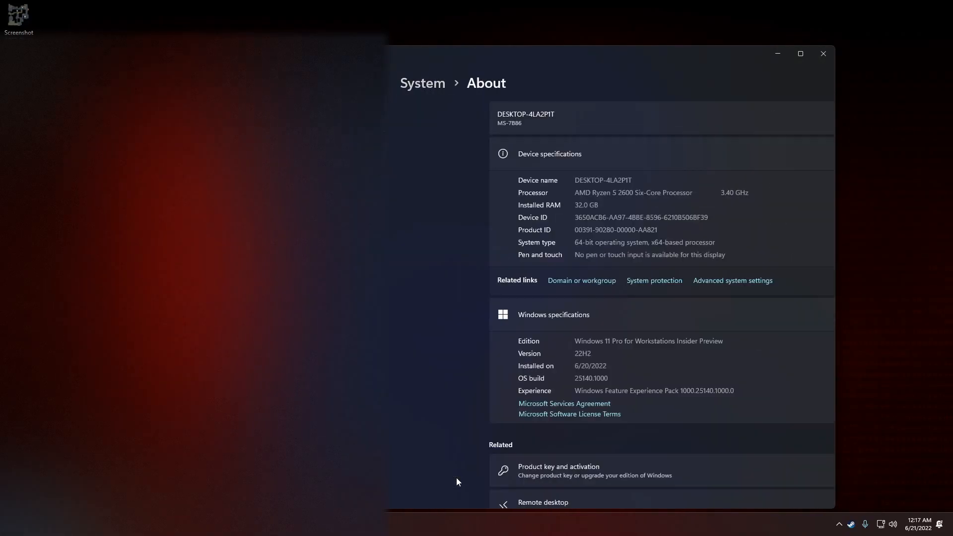
scroll("down", 3)
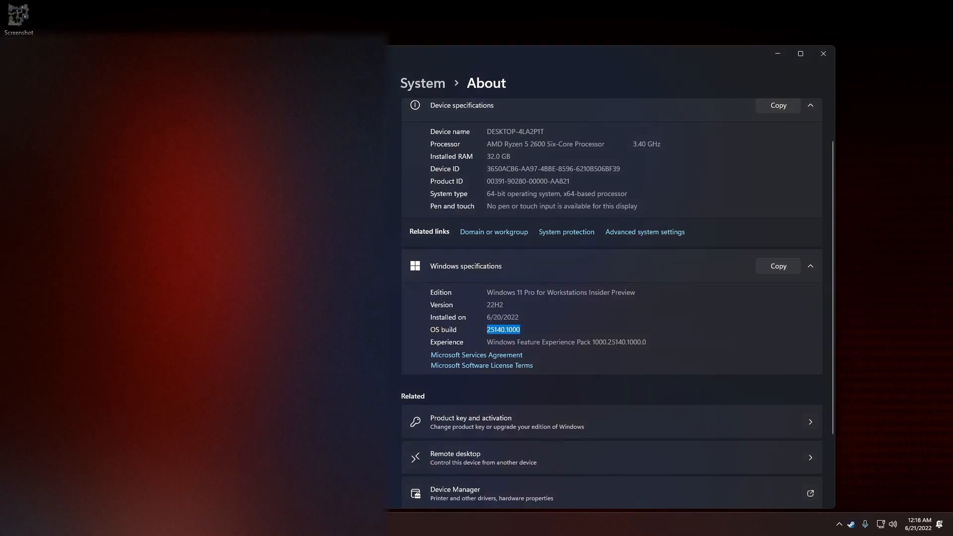
left_click(455, 490)
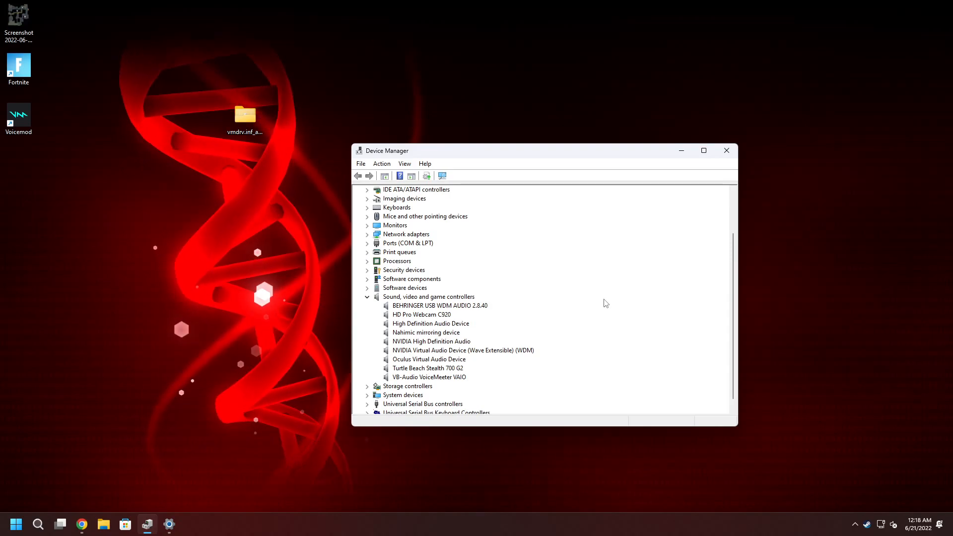
mouse_move(168, 525)
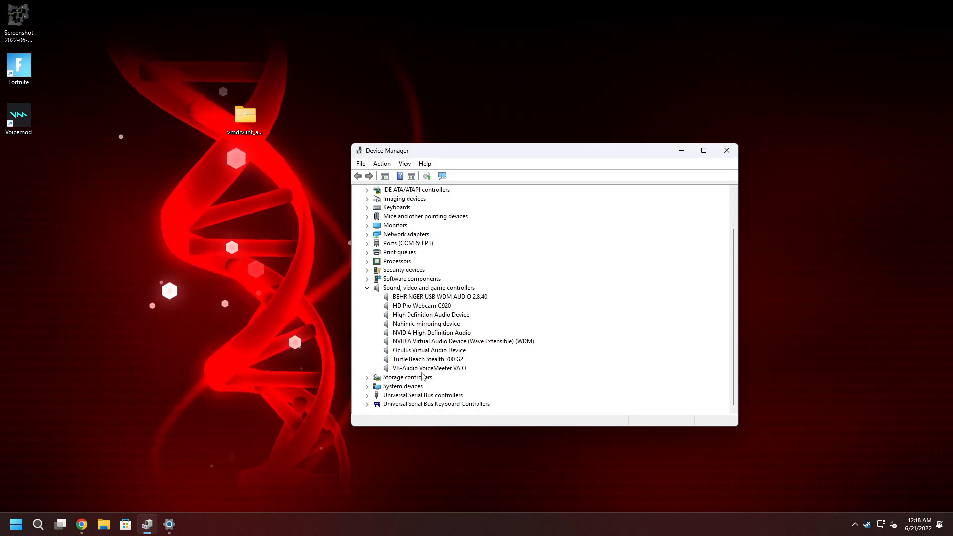
Scroll the device tree while Voicemod starts, revealing the Voicemod Virtual Audio Device (WDM) entry
scroll("up", 3)
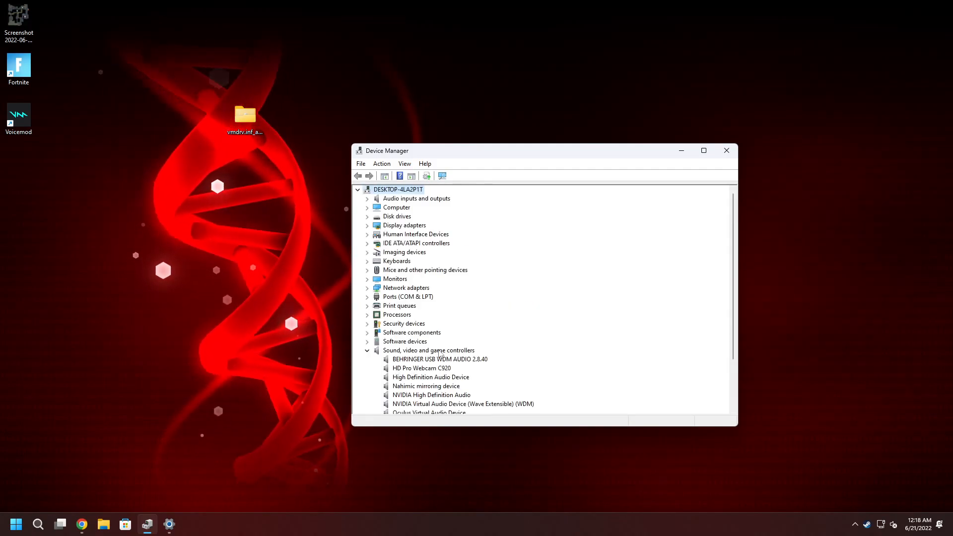
scroll("down", 3)
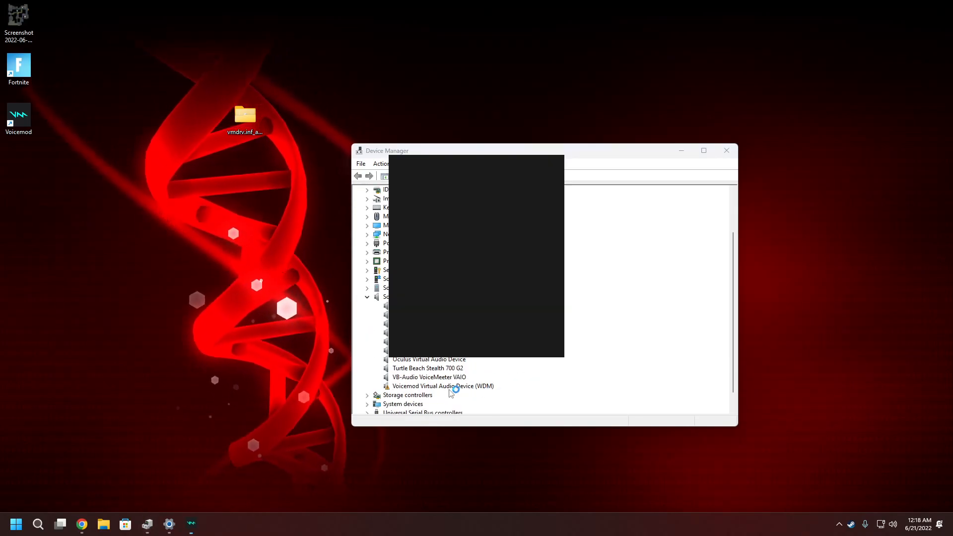
View Voicemod's Virtual Audio Device driver-problem warning with its enable steps
left_click(442, 386)
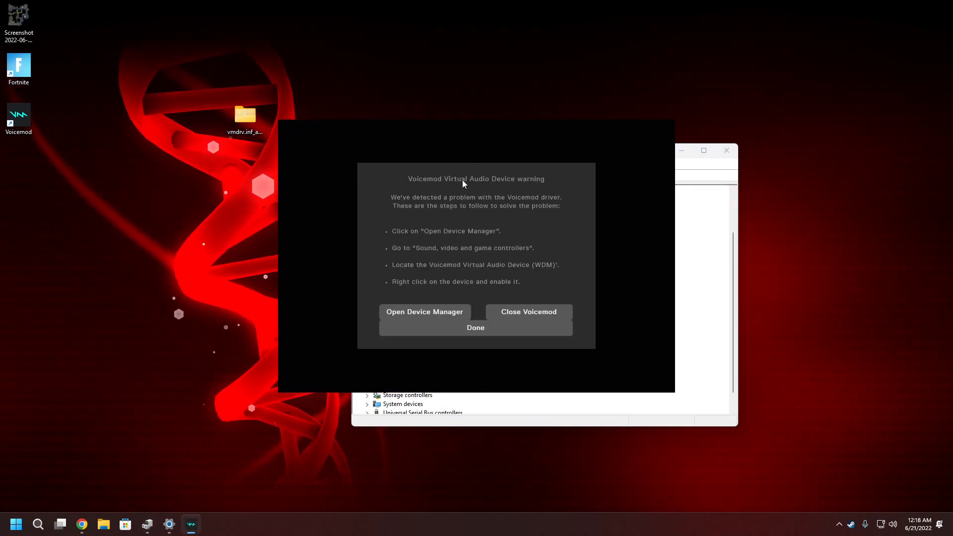
mouse_move(715, 411)
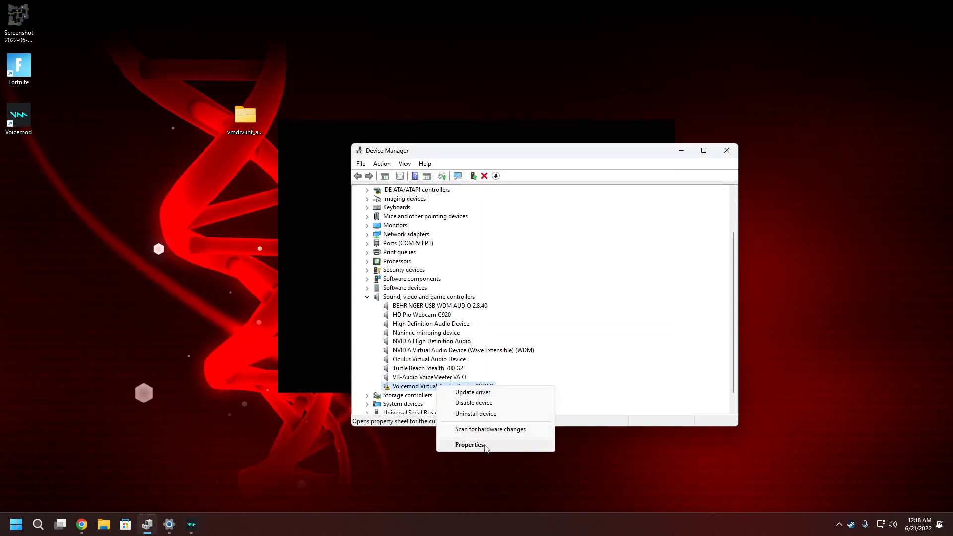
View the Voicemod device's General properties showing Code 39 and the revoked signing certificate message
left_click(469, 444)
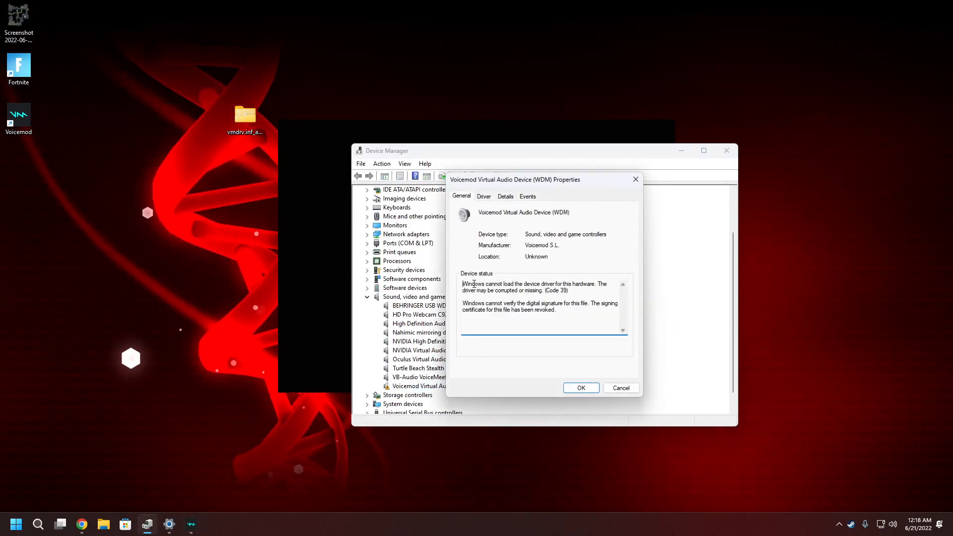
double_click(529, 284)
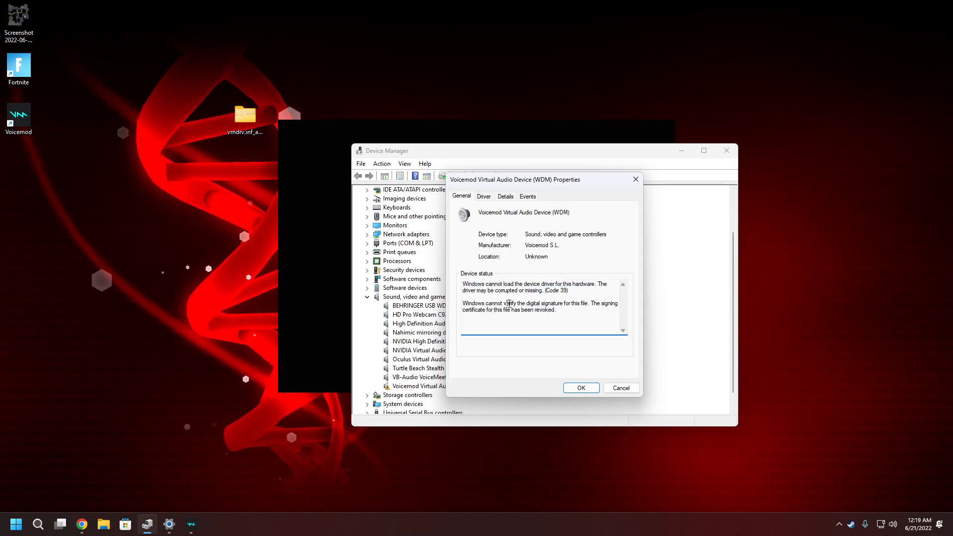
double_click(484, 303)
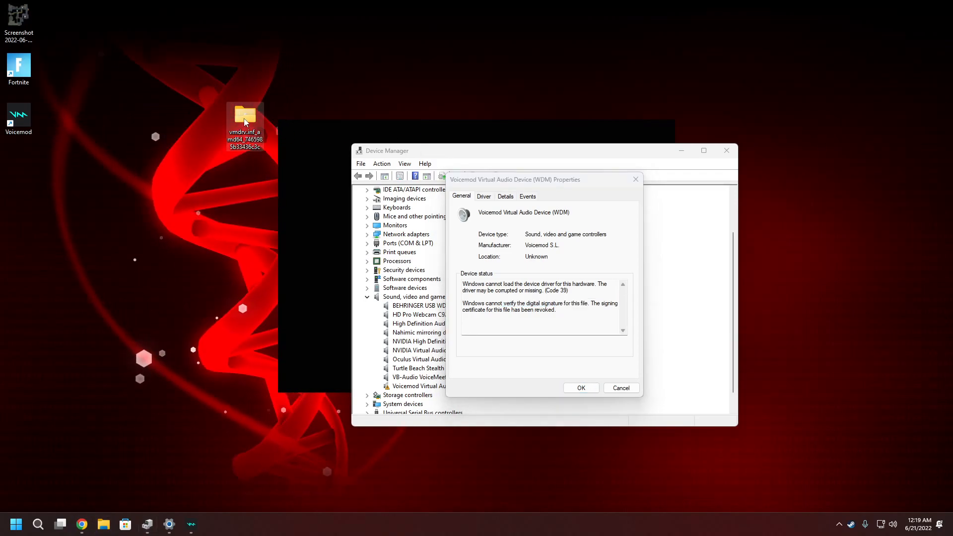
mouse_move(245, 115)
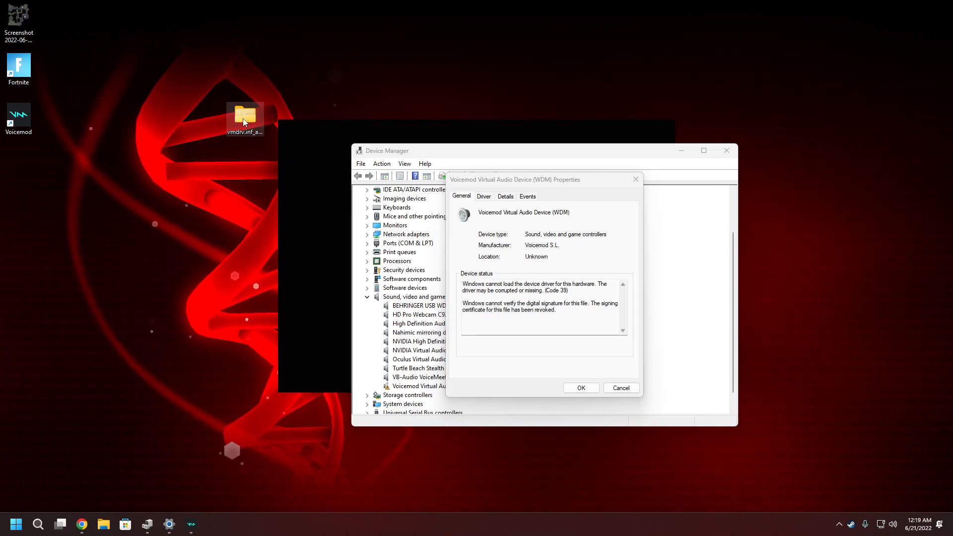
Inspect the three driver files in the vmdrv.inf_amd64 folder, then close the Explorer window
double_click(244, 116)
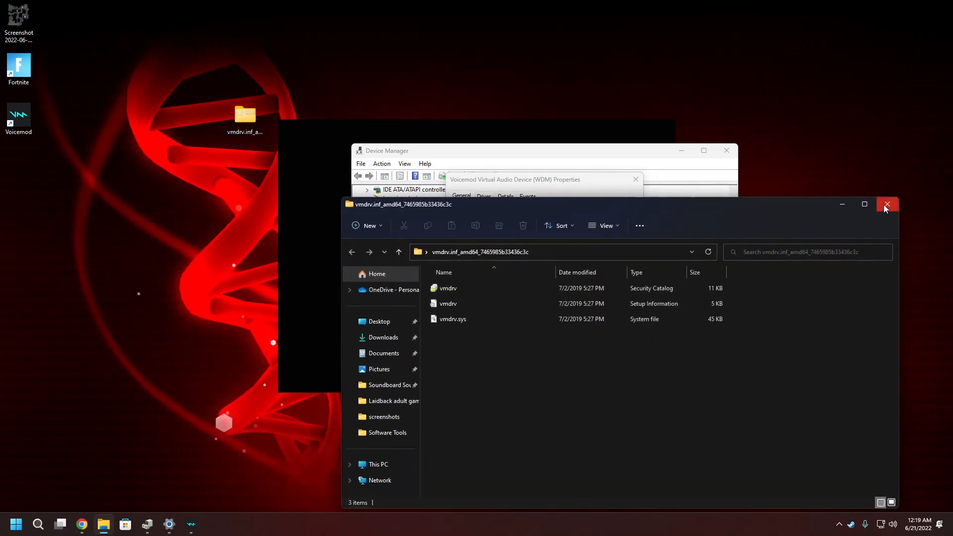
left_click(885, 204)
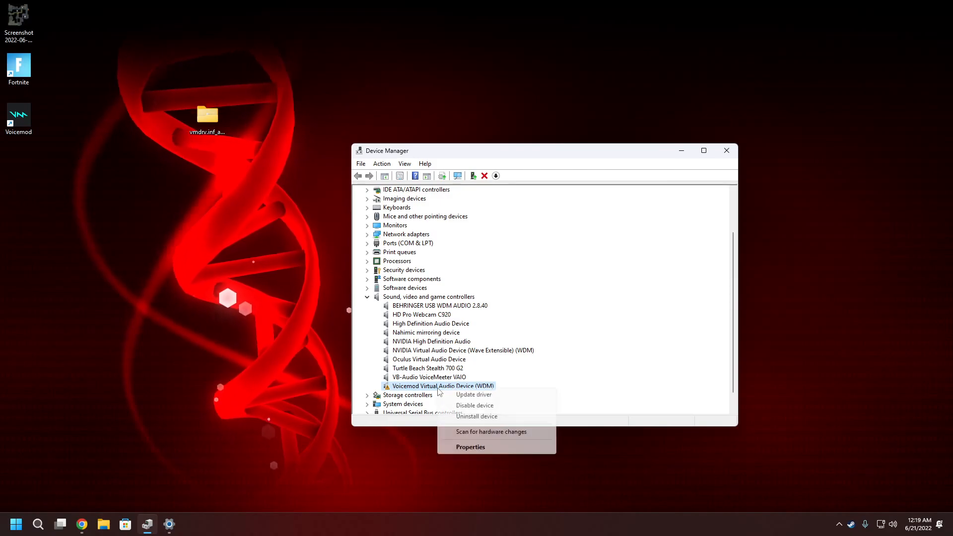
Uninstall the Voicemod Virtual Audio Device with 'Attempt to remove the driver for this device' ticked
left_click(477, 416)
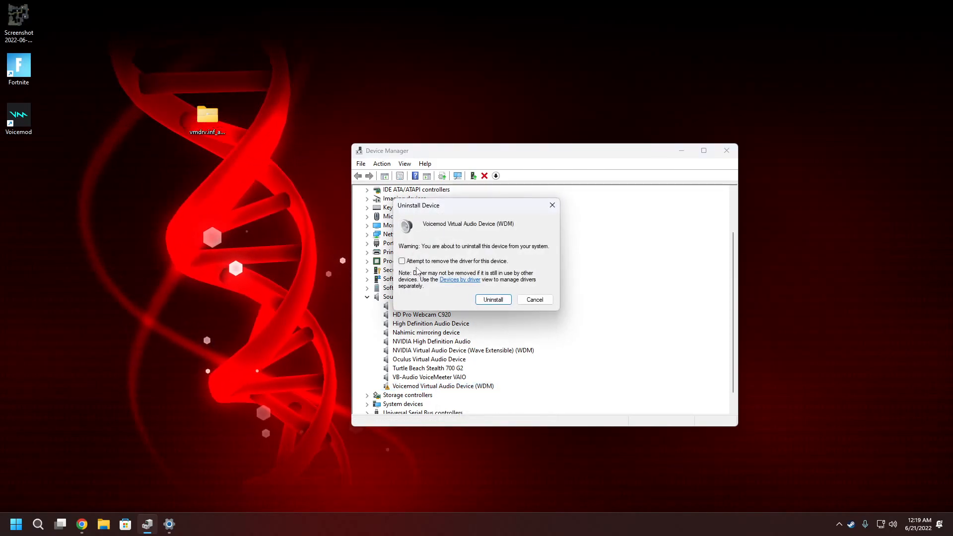
left_click(402, 260)
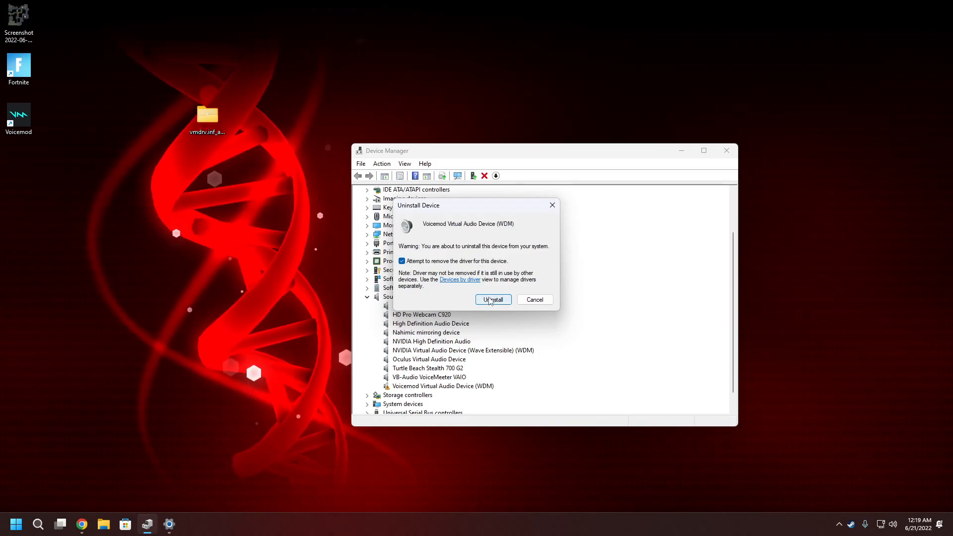
left_click(493, 299)
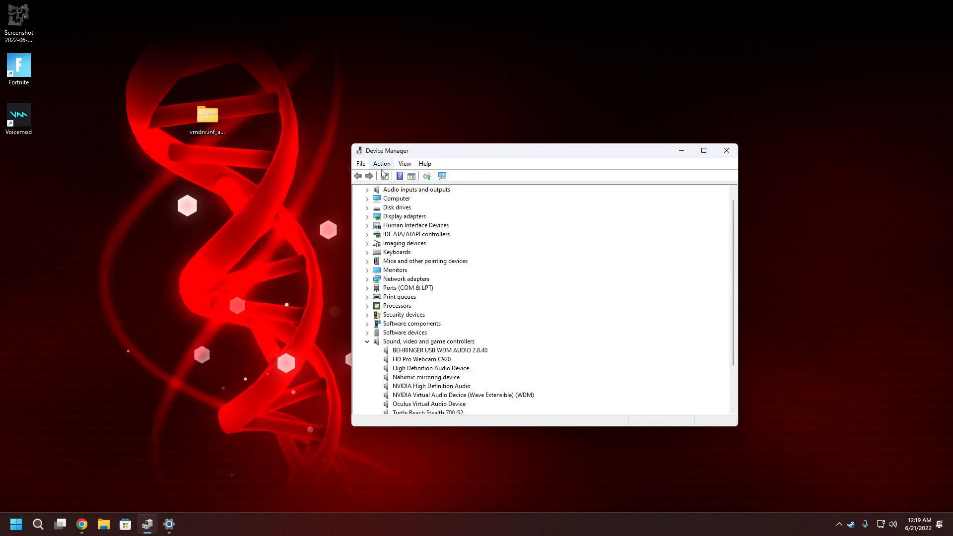
Start the Add legacy hardware wizard, choosing manual selection from all device types
left_click(381, 163)
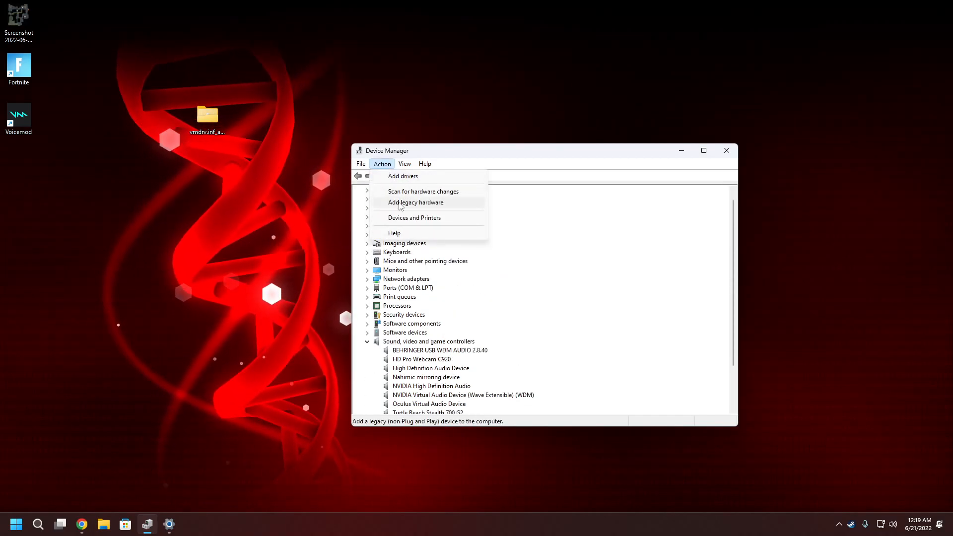
left_click(416, 202)
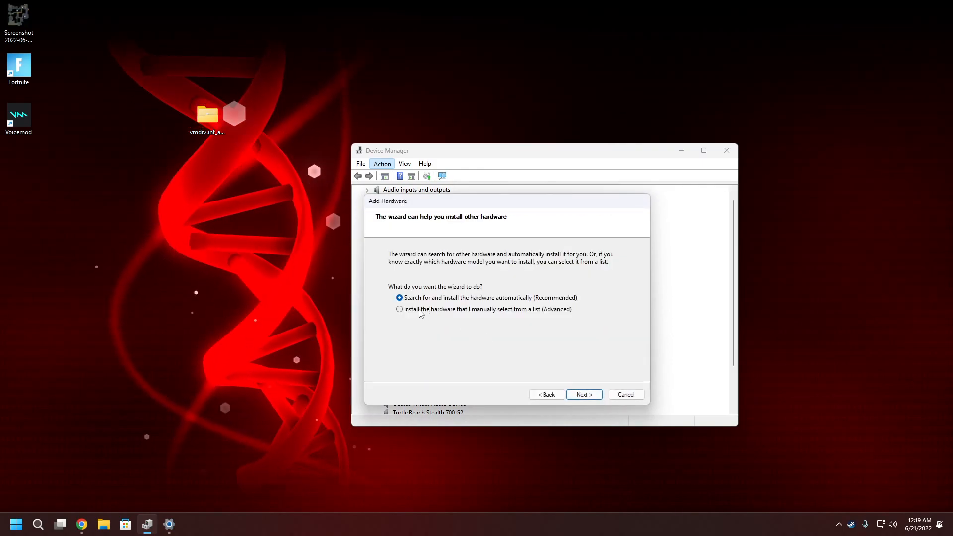
left_click(400, 309)
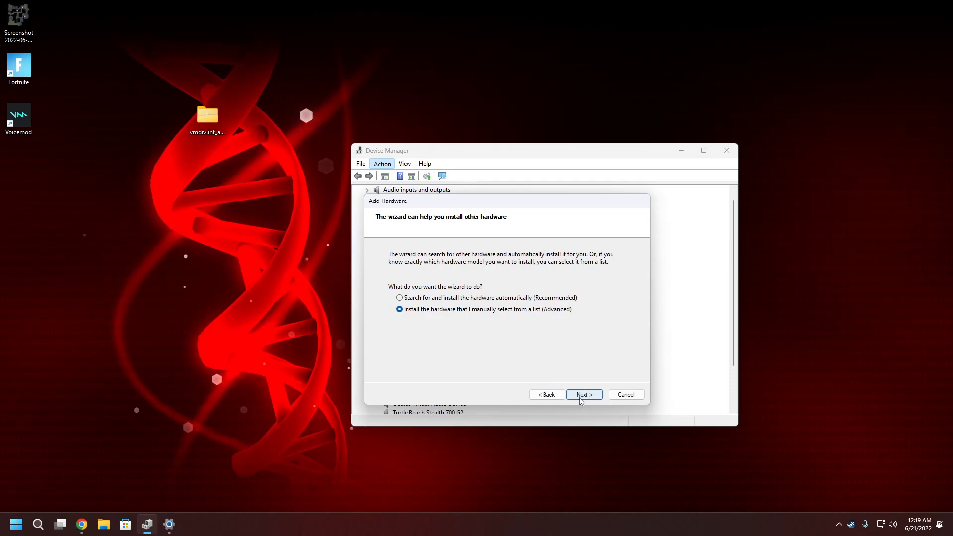
left_click(582, 394)
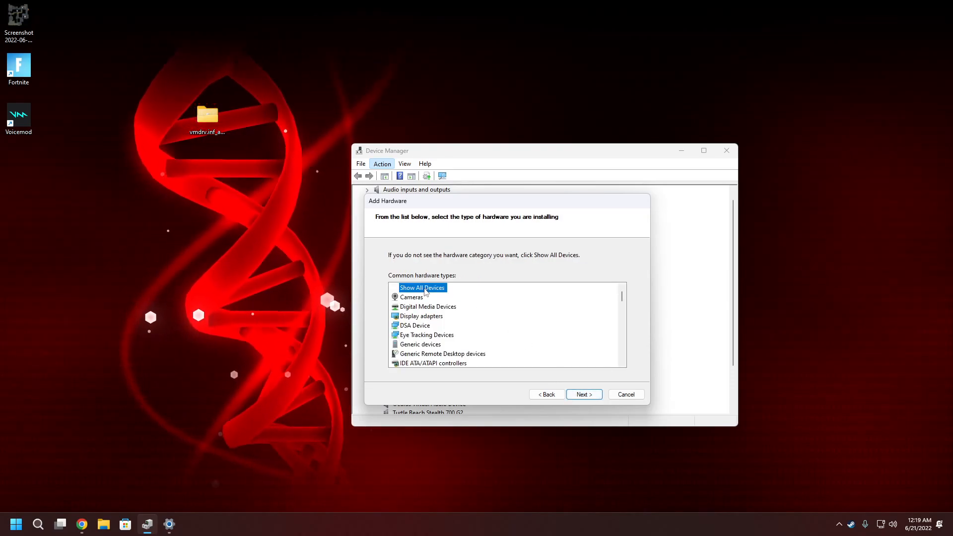
left_click(582, 394)
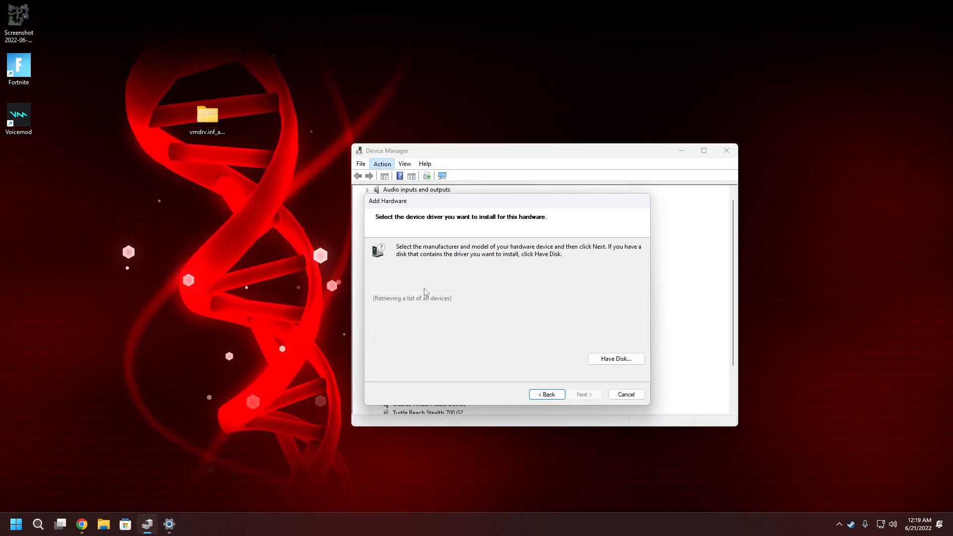
mouse_move(616, 358)
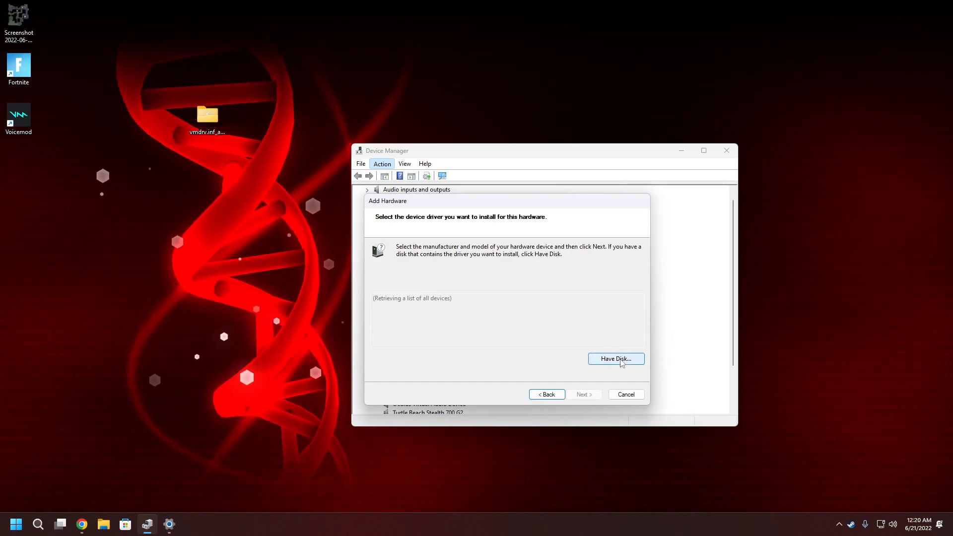
Install the Voicemod Virtual Audio Device (WDM) from the vmdrv driver folder and finish the wizard
left_click(615, 359)
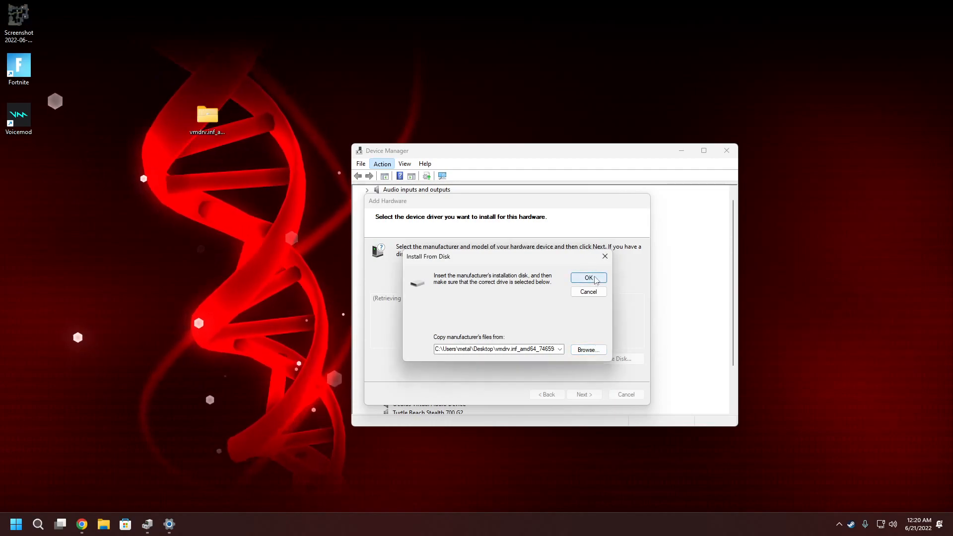
left_click(588, 278)
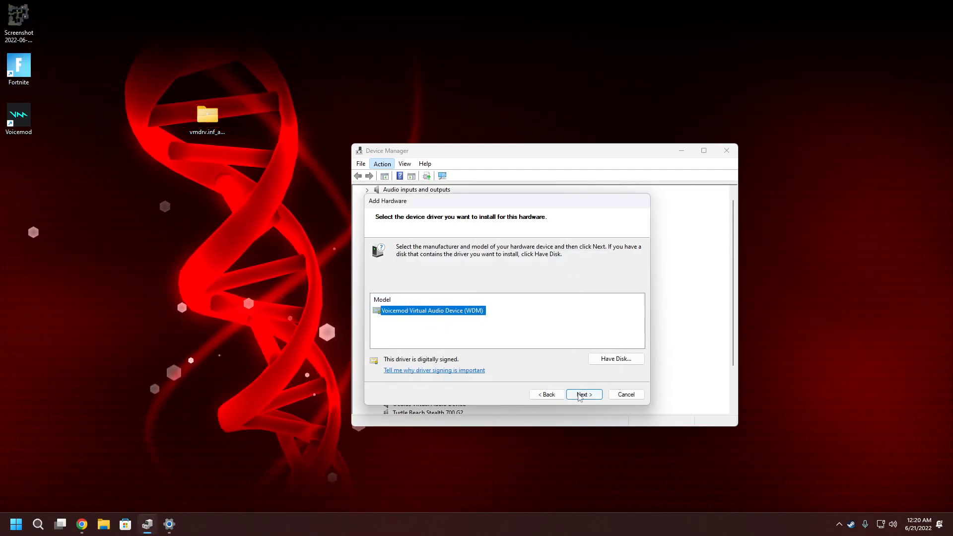
left_click(582, 393)
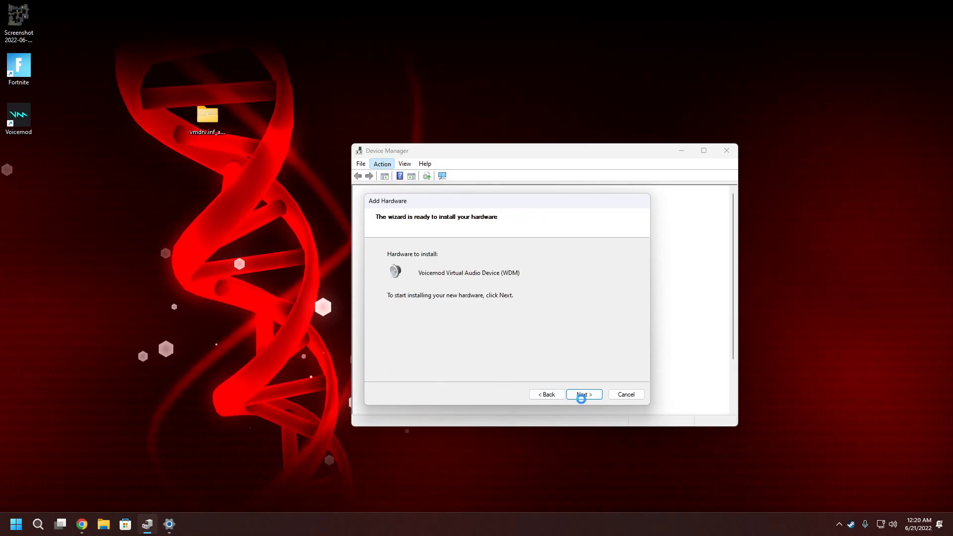
left_click(583, 394)
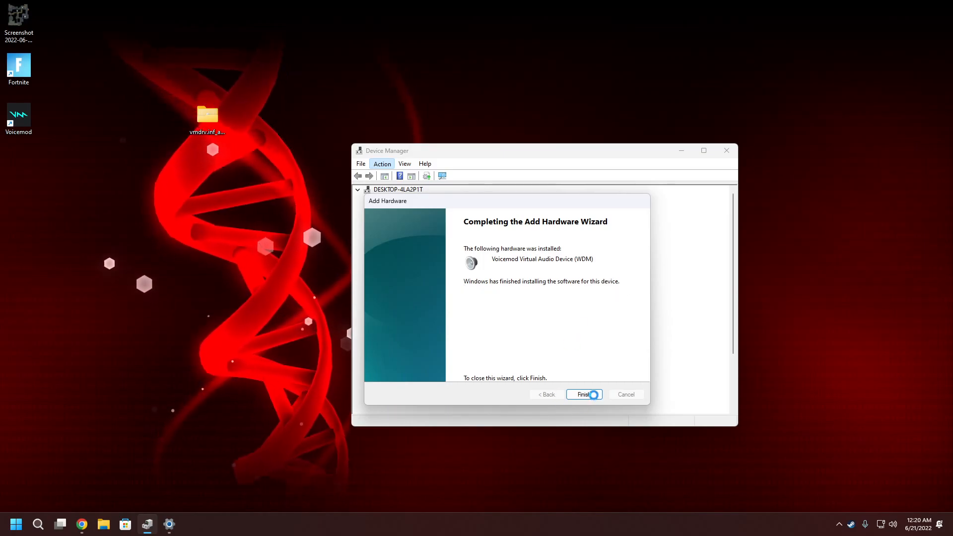
left_click(583, 394)
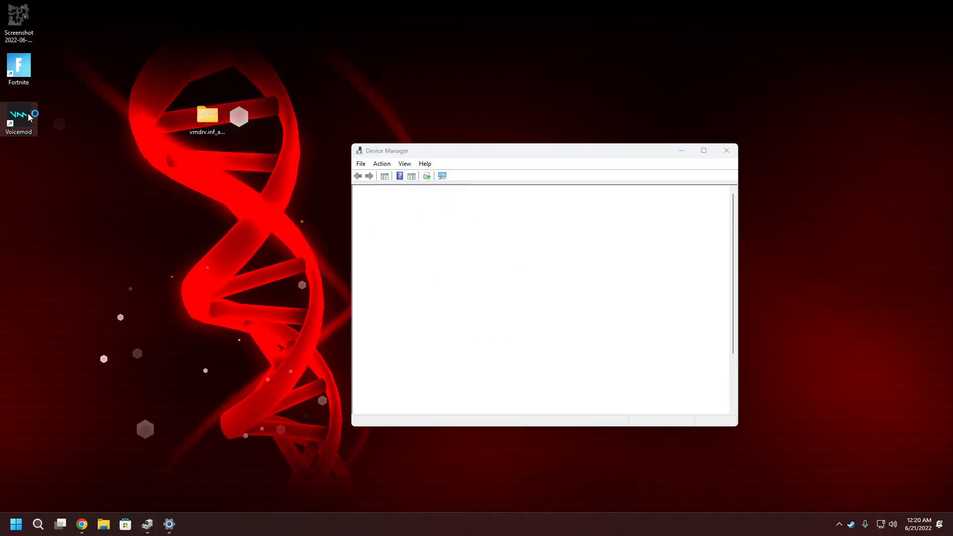
Launch Voicemod, close the Sound playback dialog and dismiss the default output device setup error
left_click(368, 279)
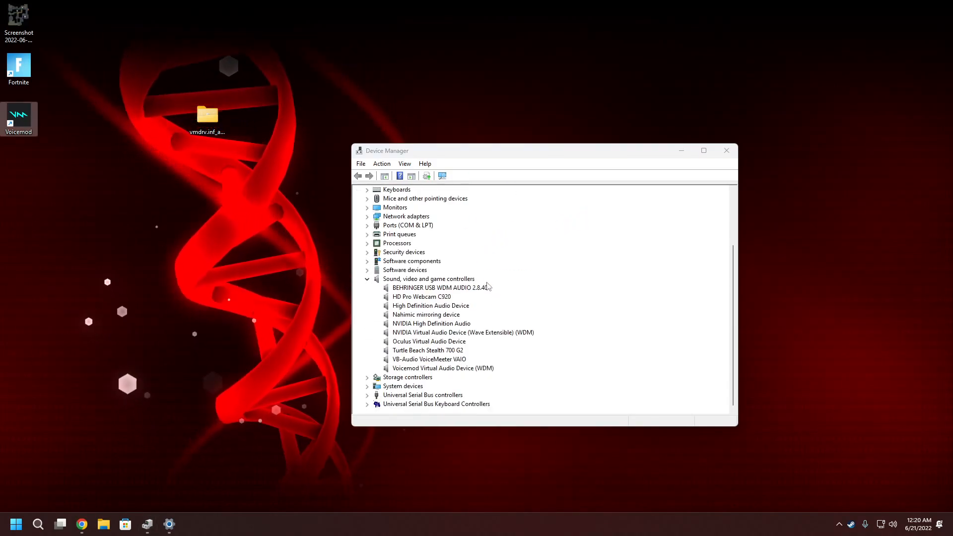
mouse_move(516, 270)
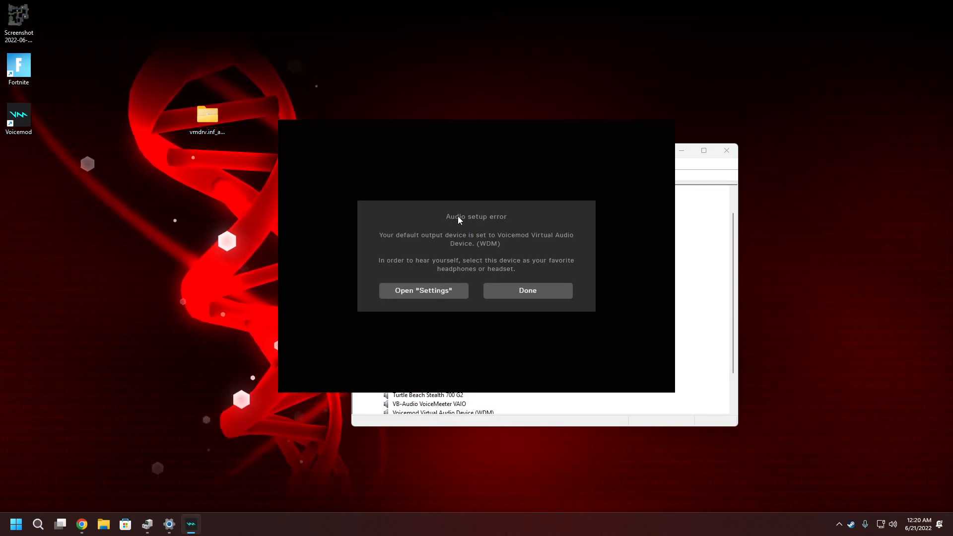
mouse_move(557, 287)
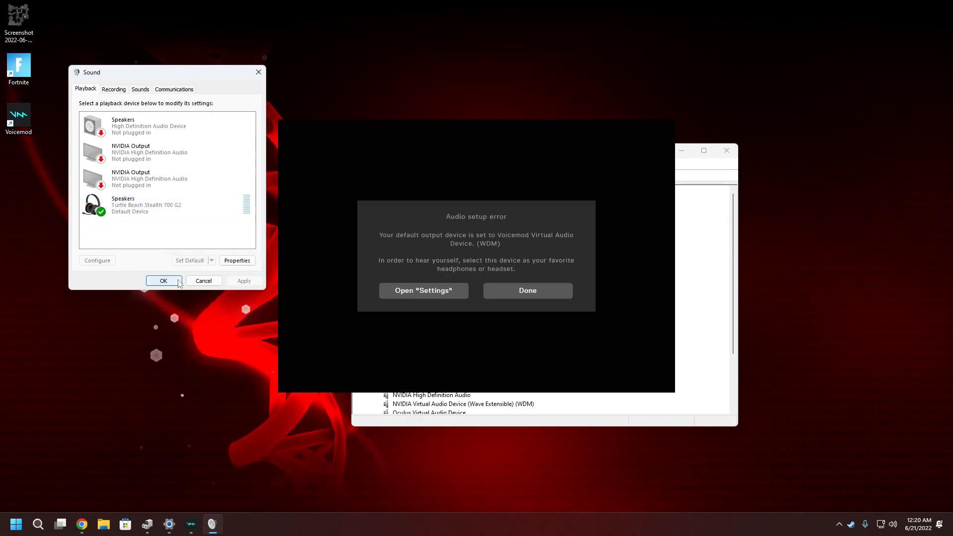
left_click(162, 280)
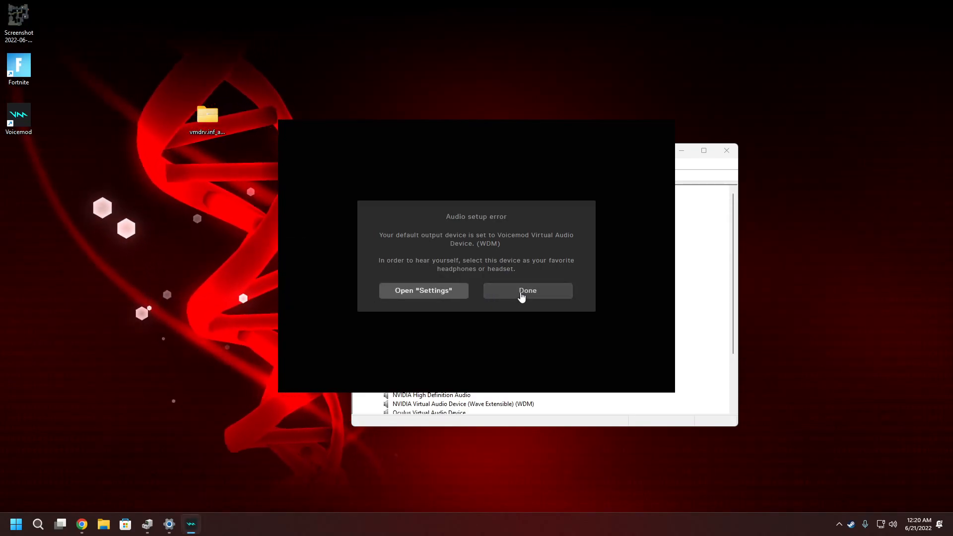
left_click(526, 291)
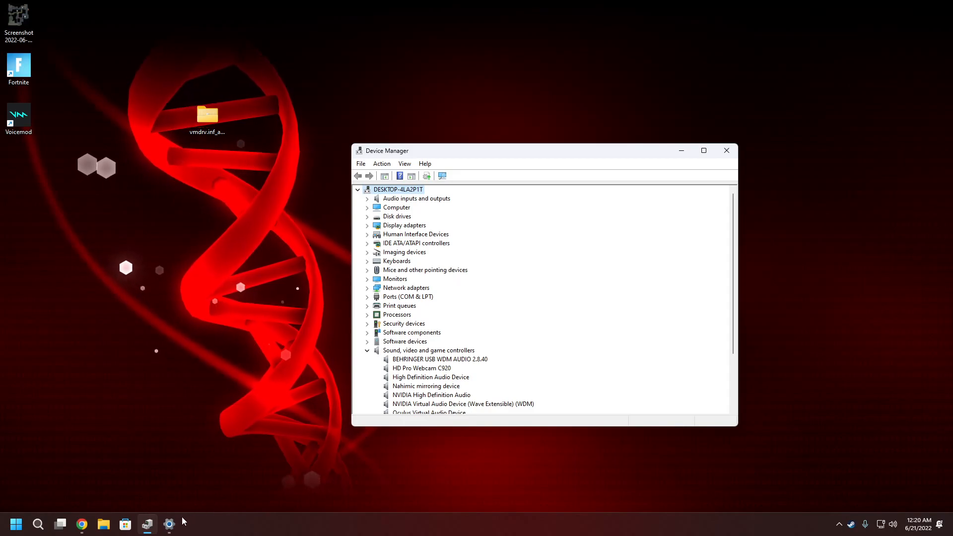
Retry the output device check on Voicemod's Disabled Voicemod Output Device dialog
scroll("down", 3)
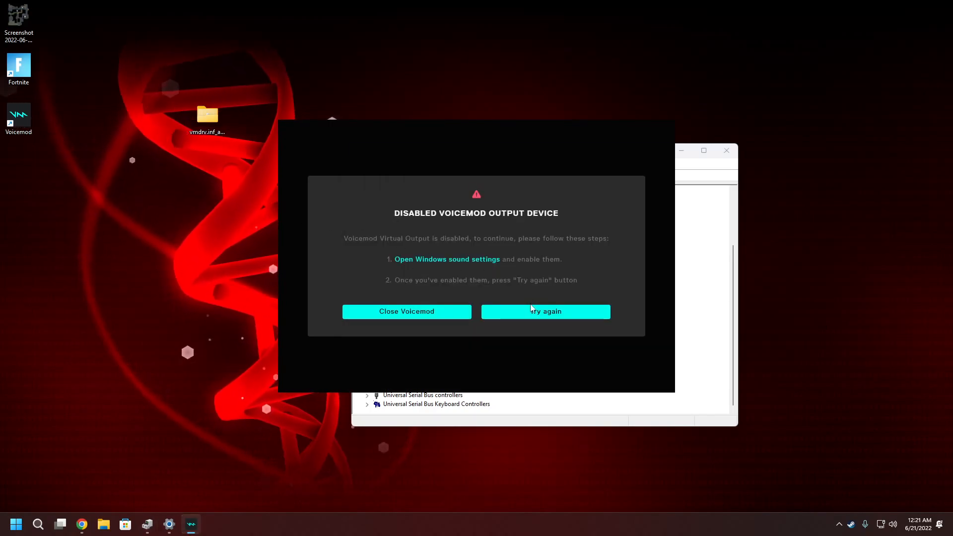
left_click(406, 312)
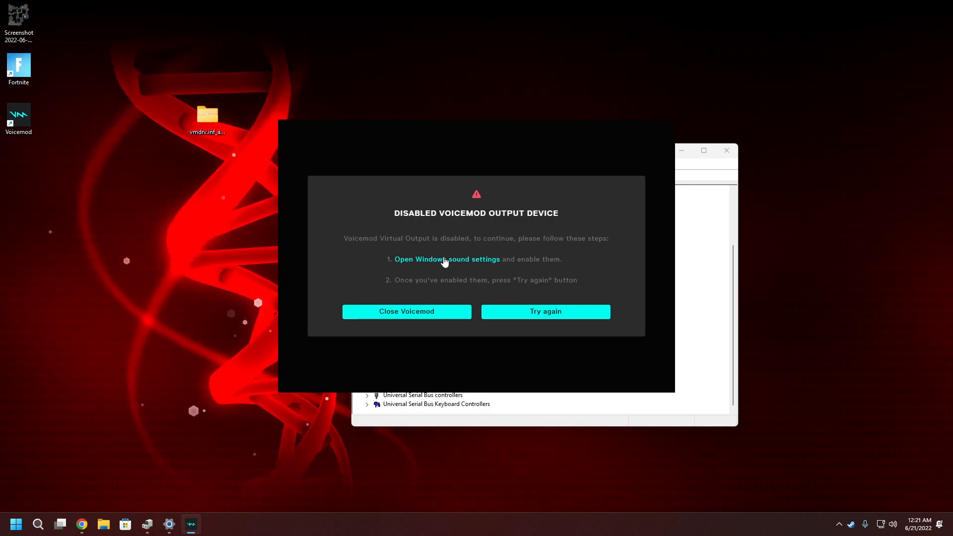
mouse_move(441, 248)
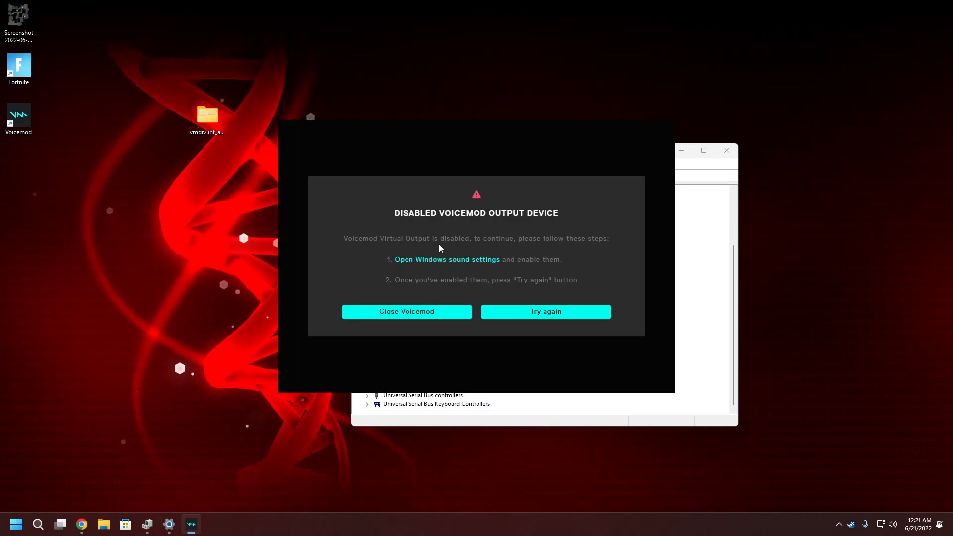
mouse_move(463, 269)
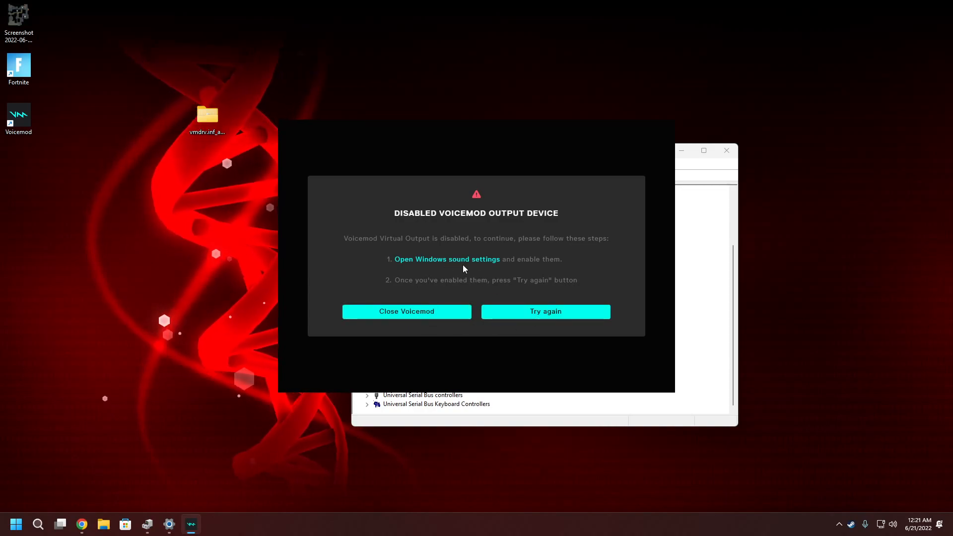
Enable Show Disabled Devices in the Sound panel's Playback list so Voicemod's main window loads
left_click(447, 259)
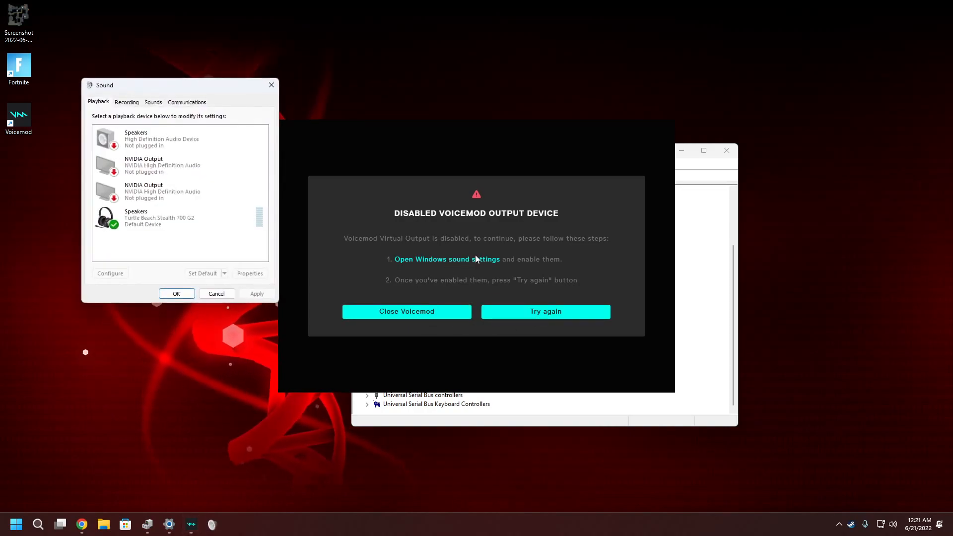
right_click(182, 244)
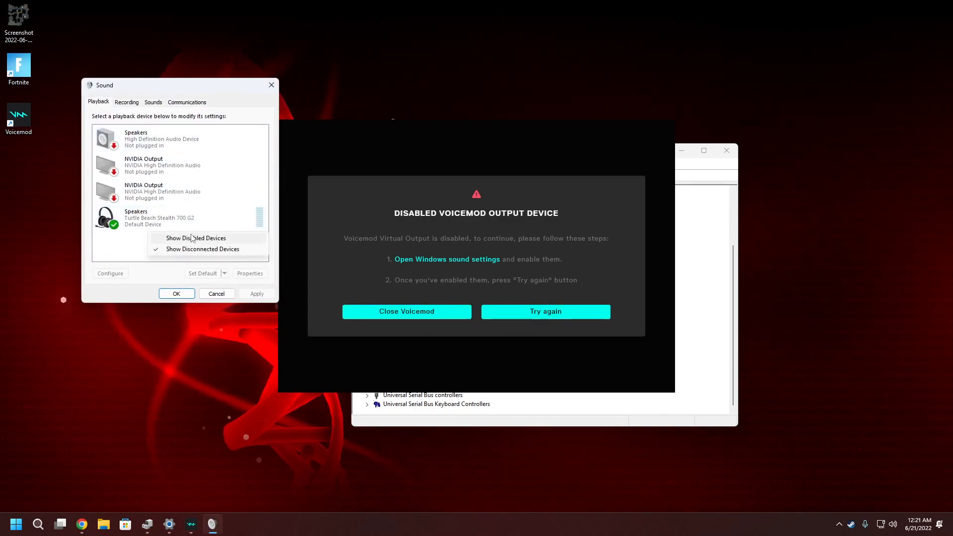
left_click(196, 238)
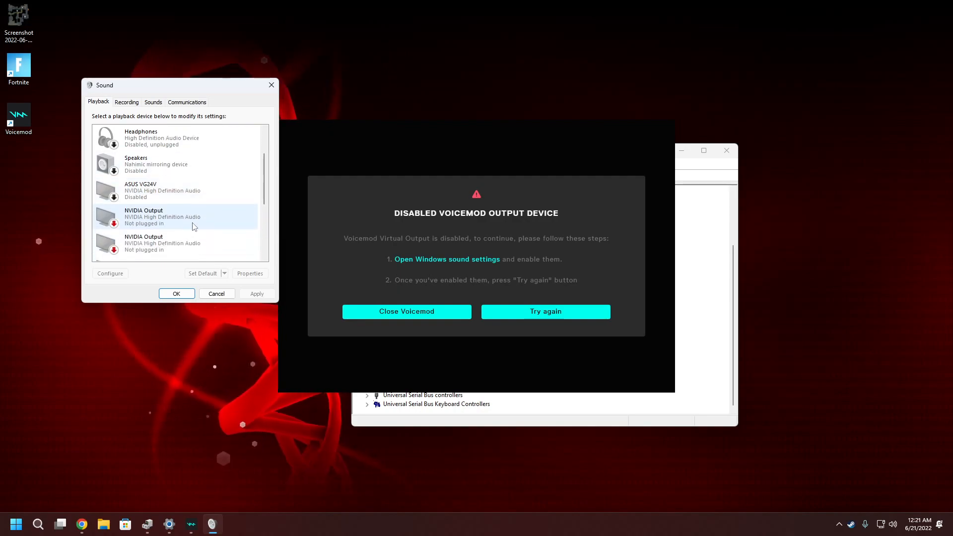
scroll("down", 3)
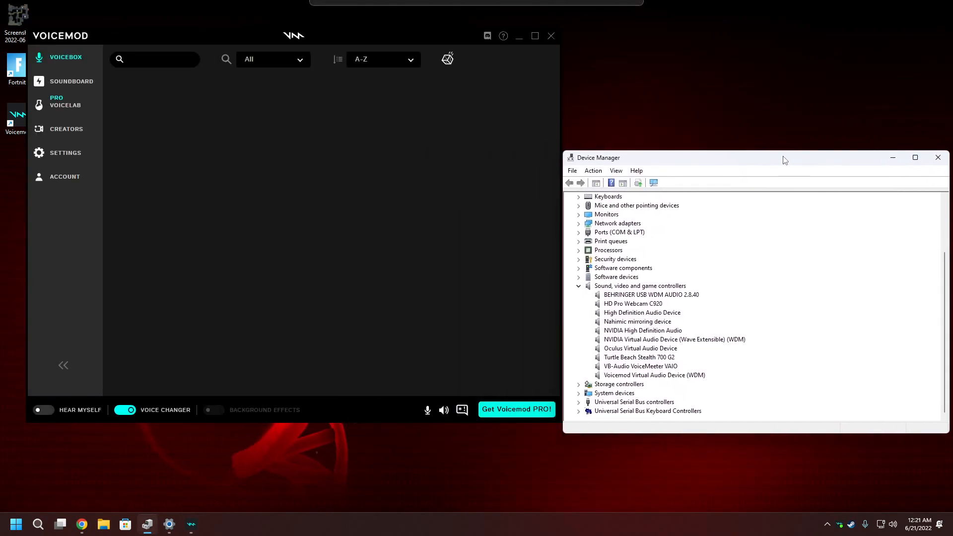
Select the Voicemod Virtual Audio Device (WDM) entry and enable Hear Myself in Voicemod
left_click(65, 105)
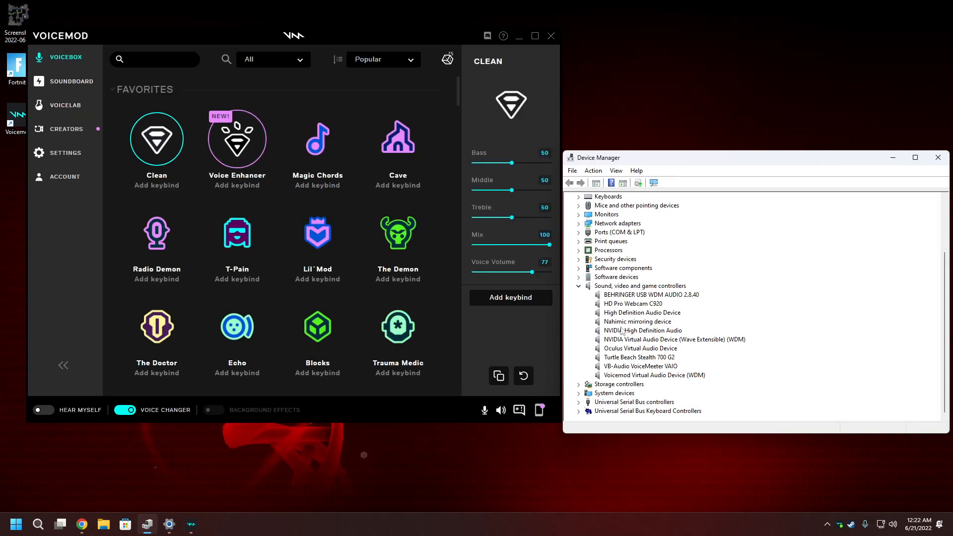
left_click(655, 376)
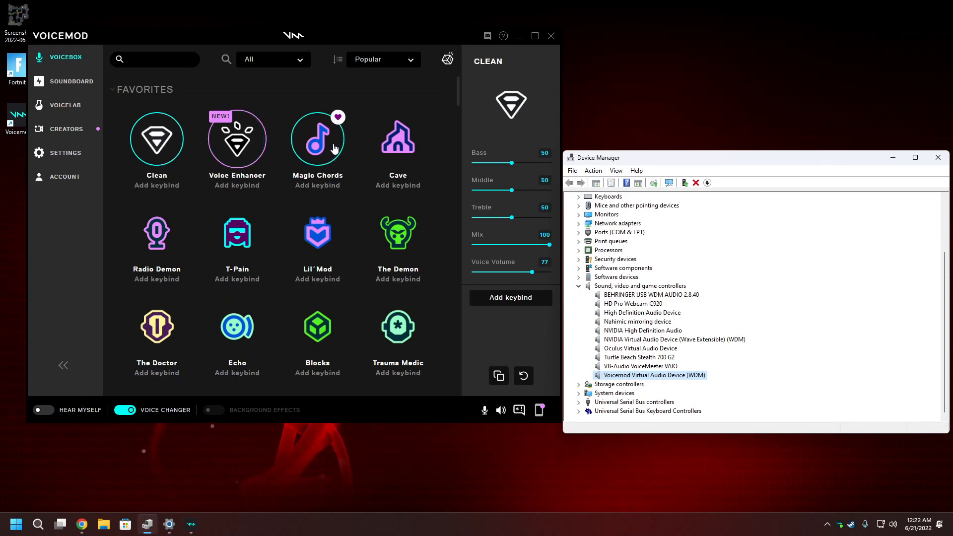
mouse_move(36, 418)
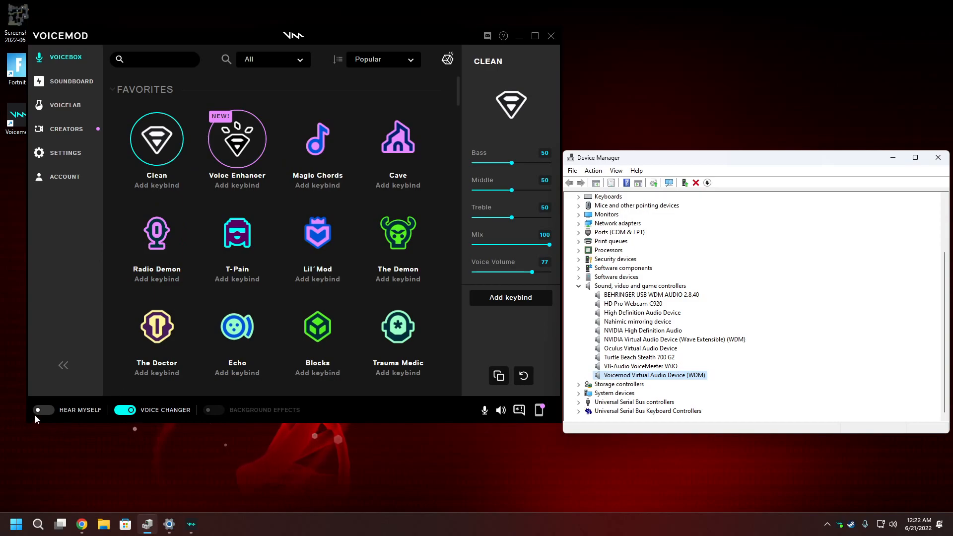
left_click(43, 409)
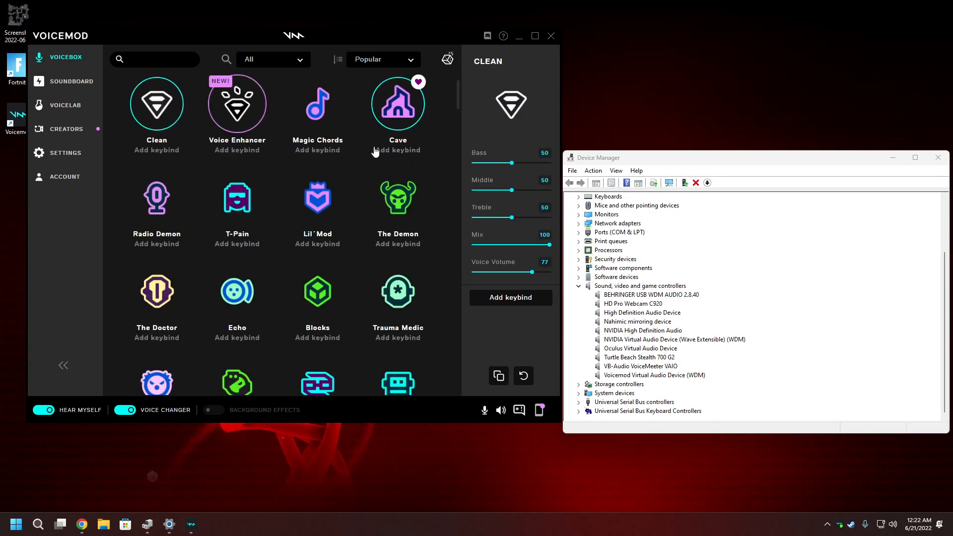
Apply the Cave voice effect and browse the Voicebox list for more voices
left_click(398, 103)
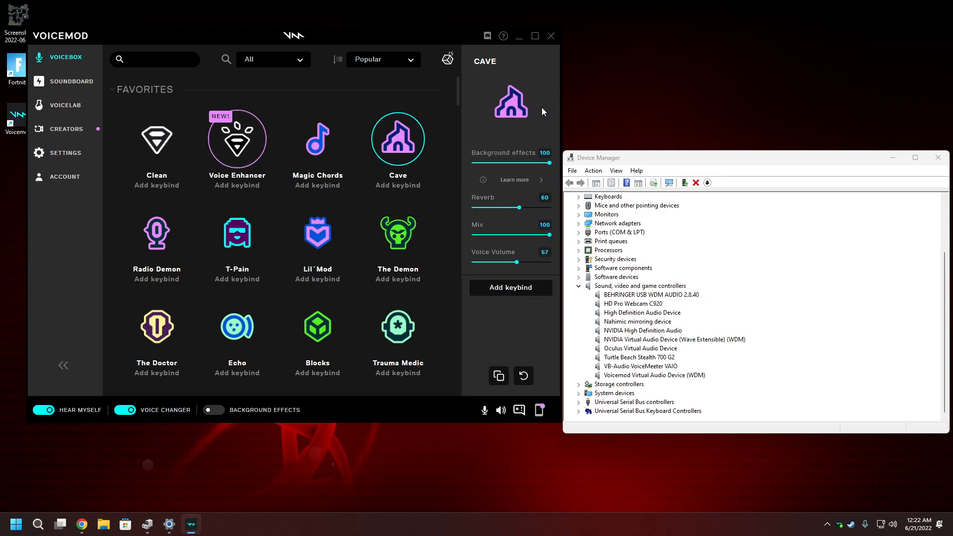
mouse_move(236, 232)
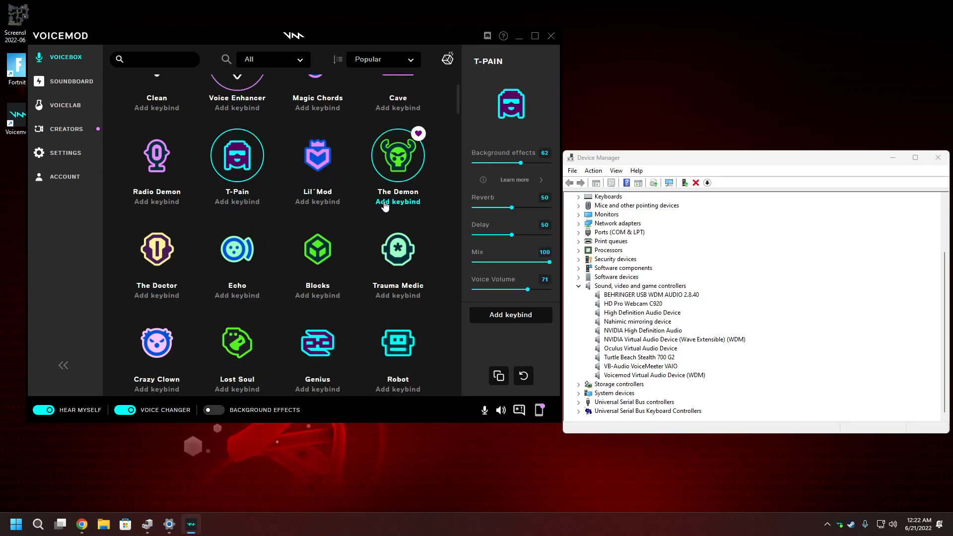
mouse_move(316, 342)
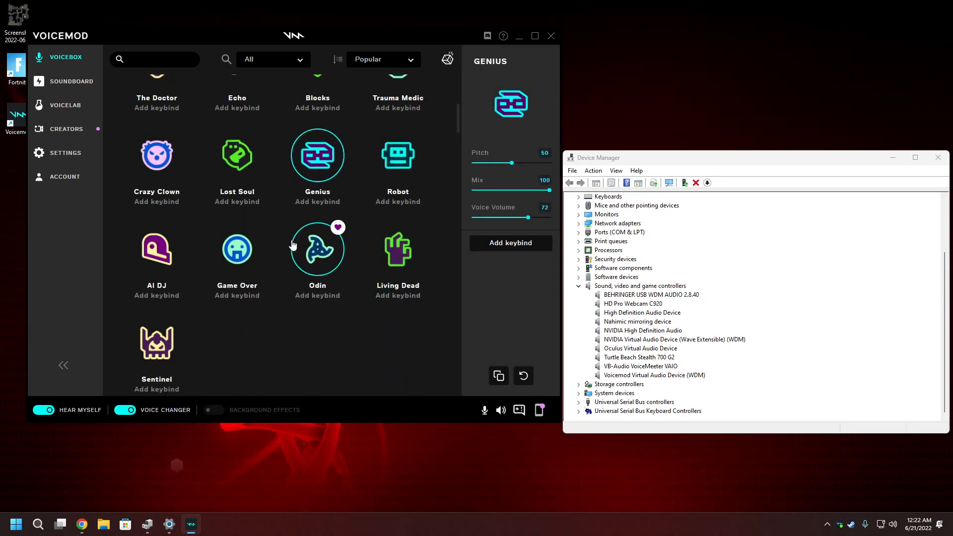
mouse_move(304, 233)
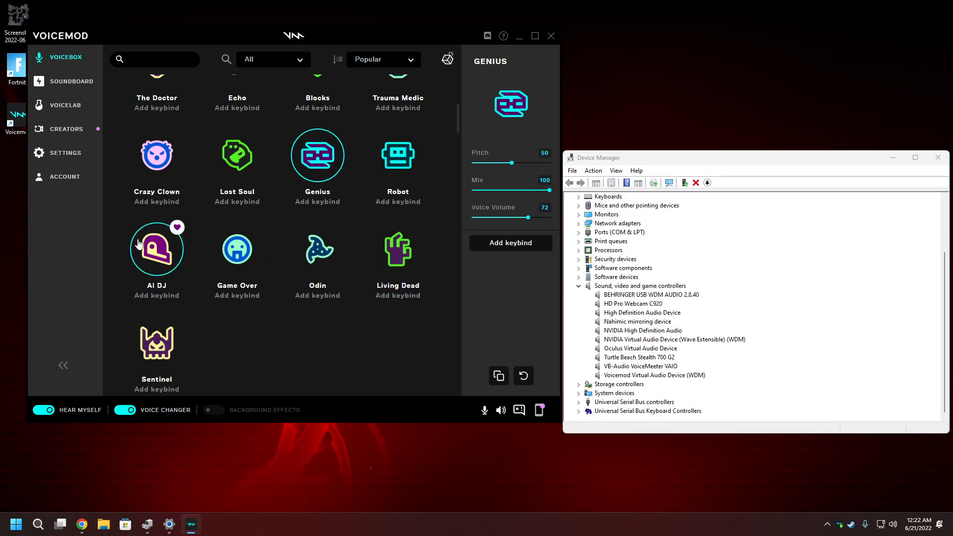
scroll("up", 3)
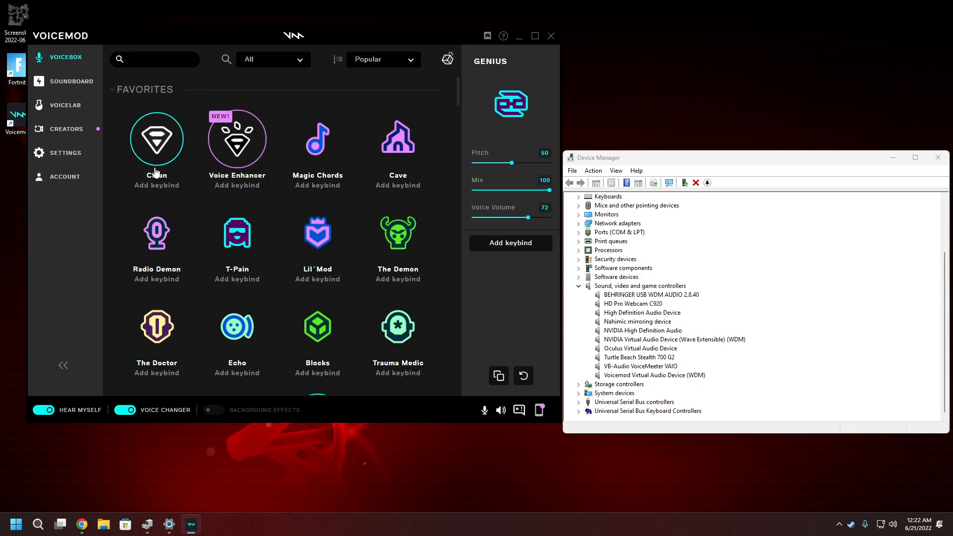
mouse_move(163, 172)
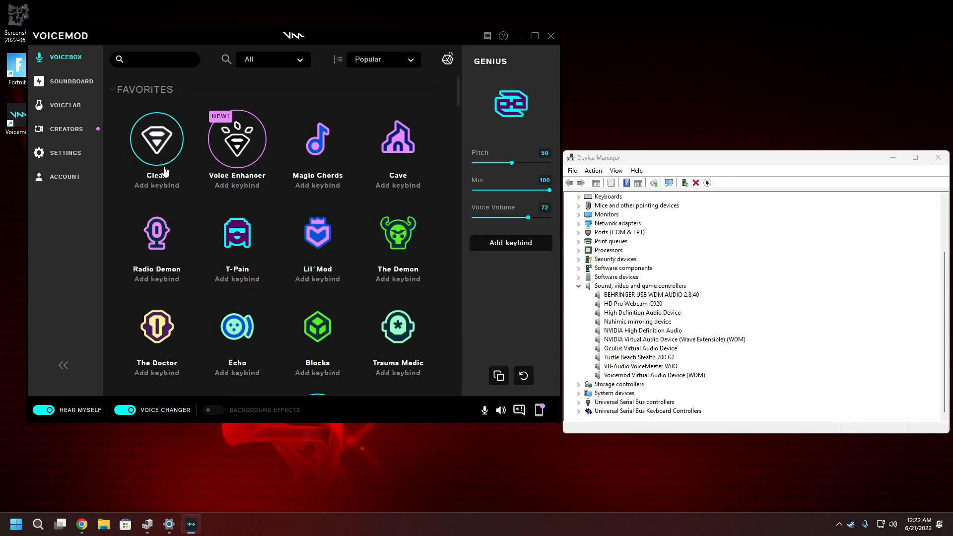